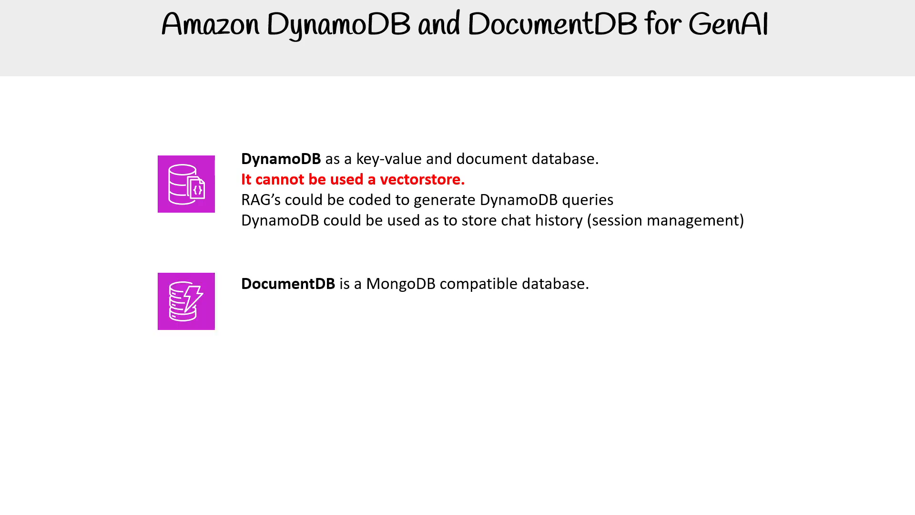
pyautogui.write('It supports vectorsearch')
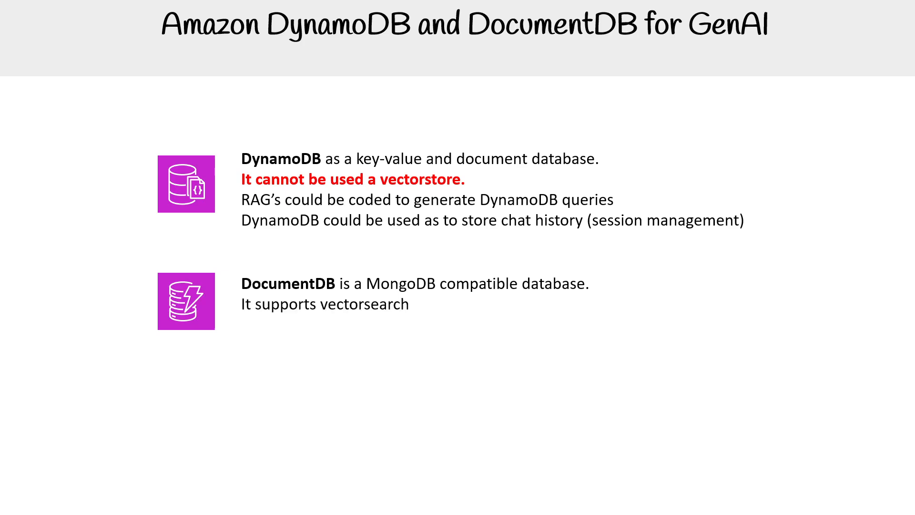
pyautogui.write('DocumentDB is heavily modified version of Postgres and it may be using PGVector to provide vector store capabilities.')
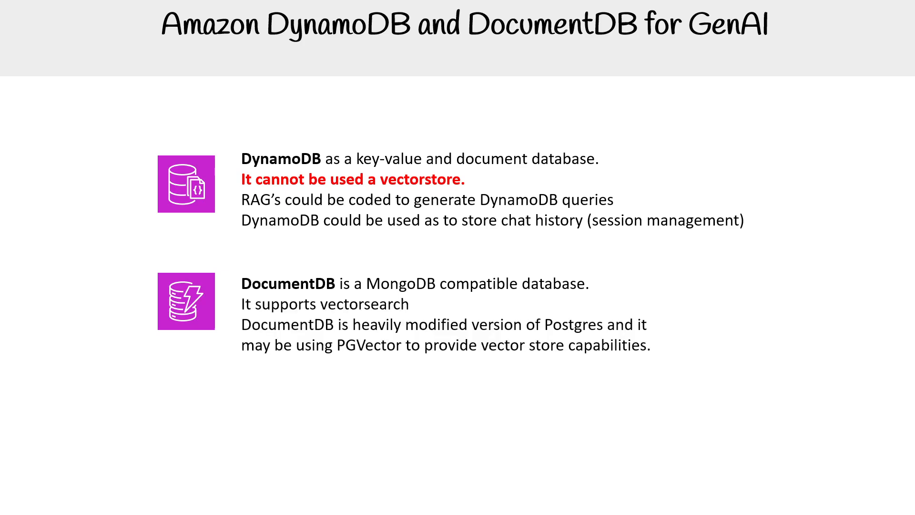